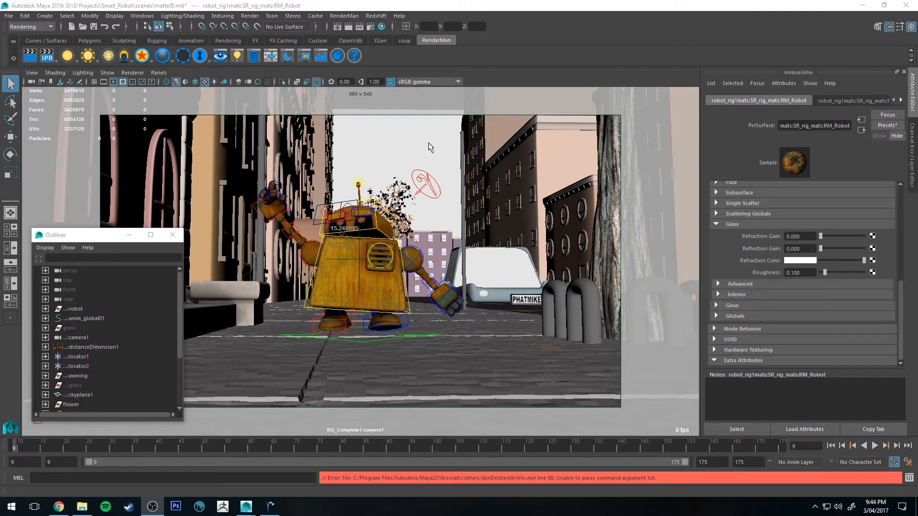
mouse_move(479, 340)
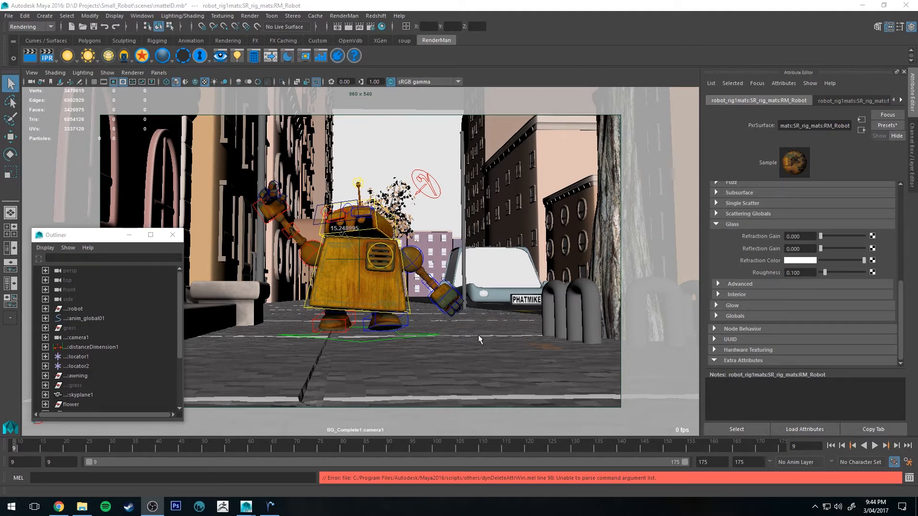
mouse_move(397, 268)
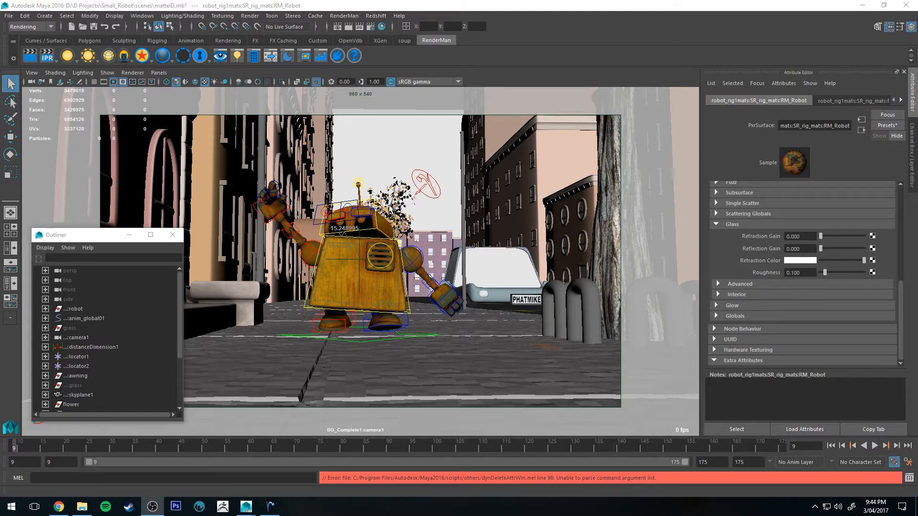
Select the robot and add the RenderMan Matte ID 0 attribute to RM_Robot
left_click(74, 309)
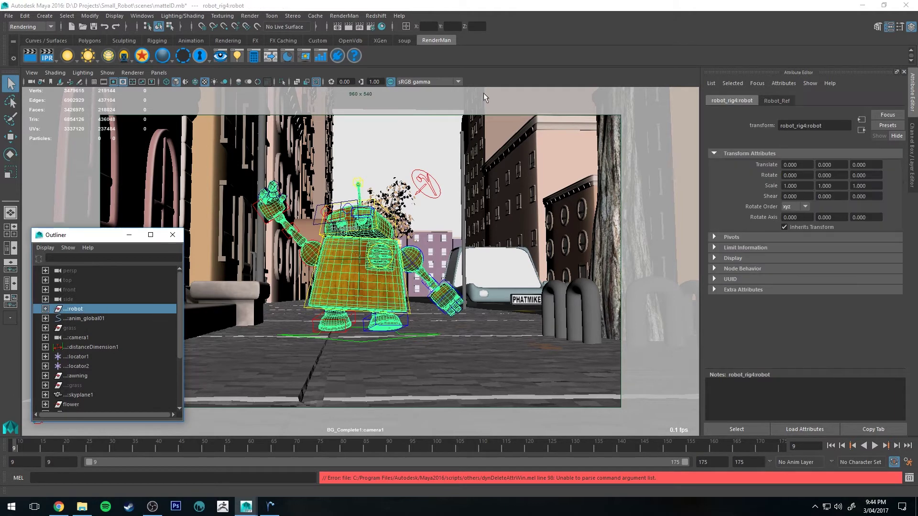
mouse_move(360, 218)
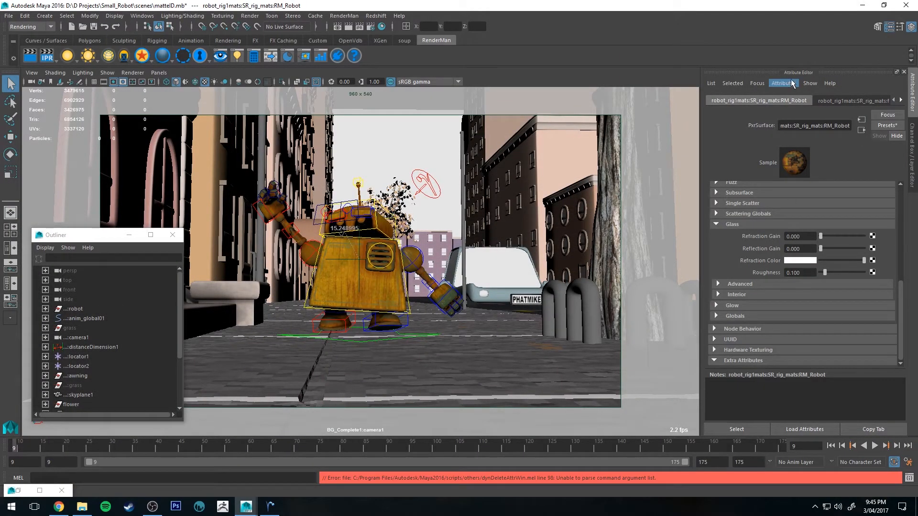
left_click(784, 83)
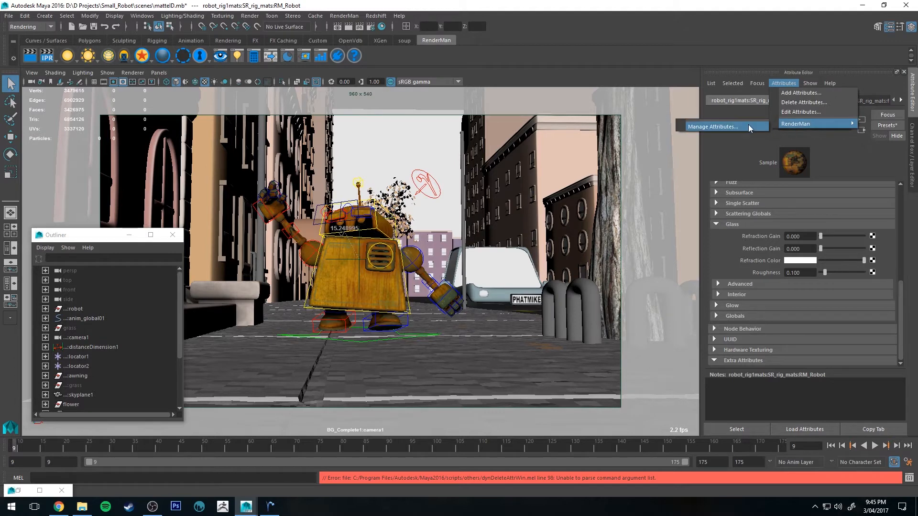
left_click(714, 127)
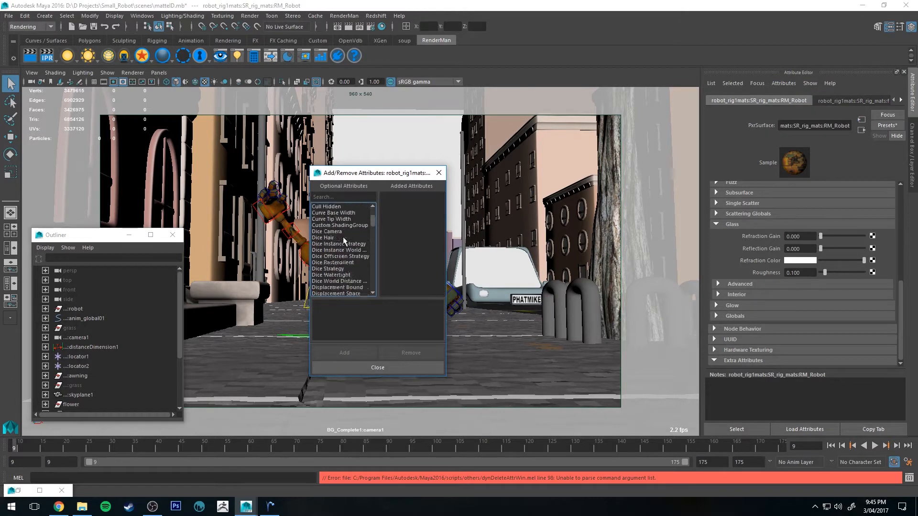
scroll("down", 3)
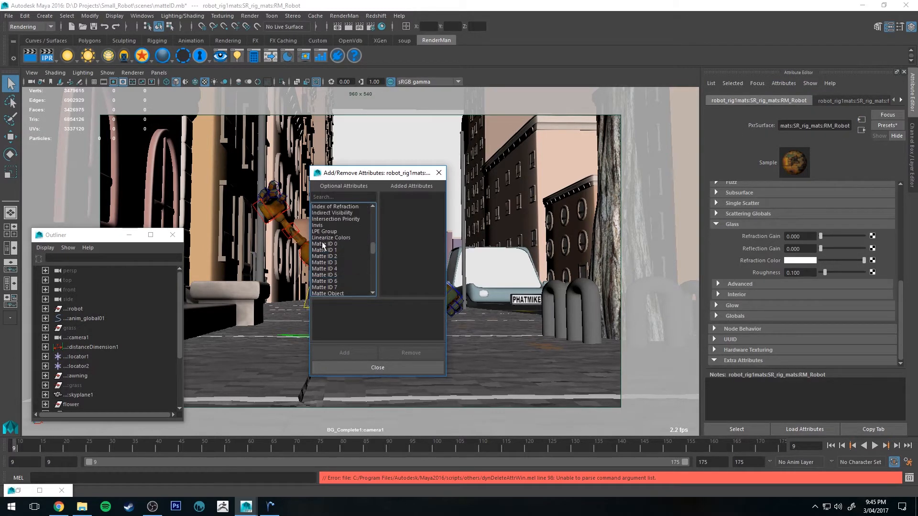
left_click(324, 244)
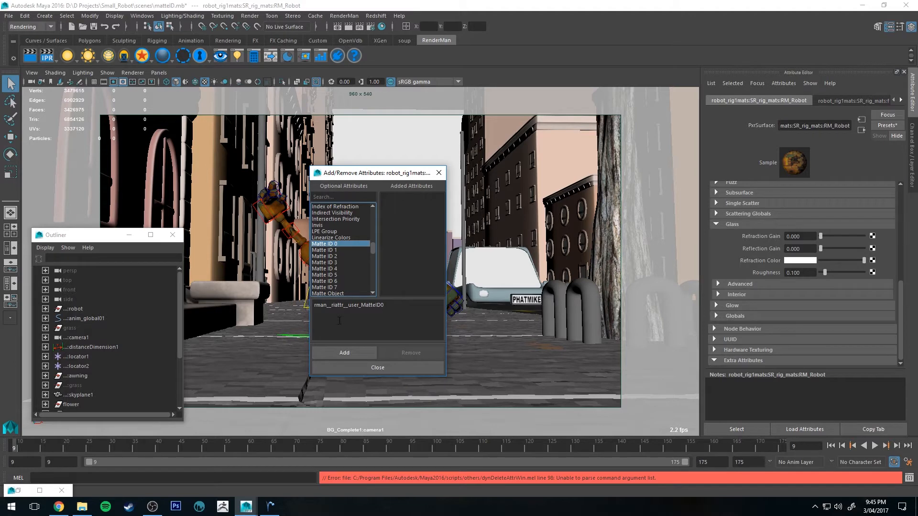
left_click(344, 353)
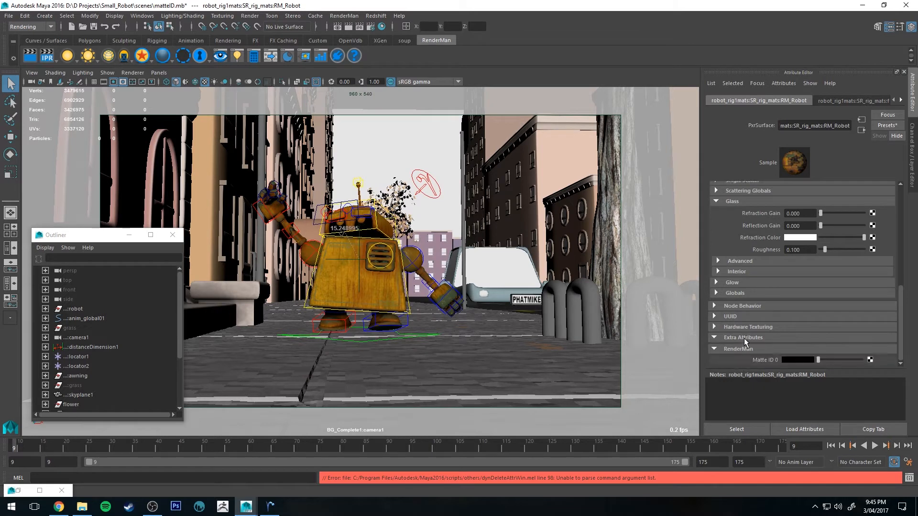
mouse_move(785, 358)
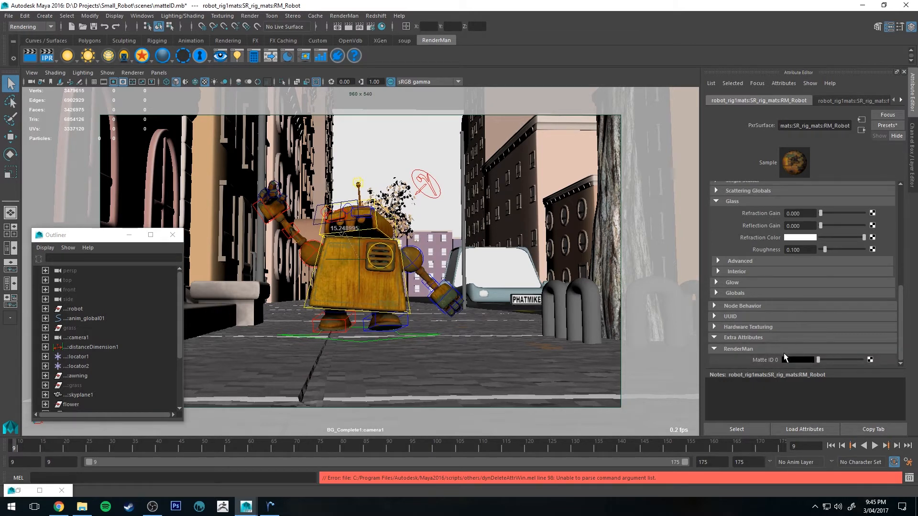
mouse_move(791, 356)
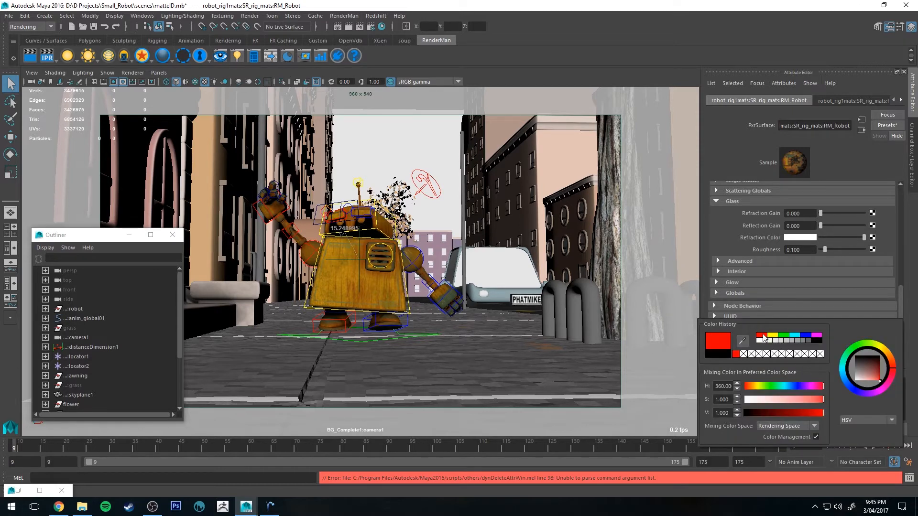
Set the Matte ID 0 colour swatch to pure red (H 360, S 1, V 1)
left_click(784, 337)
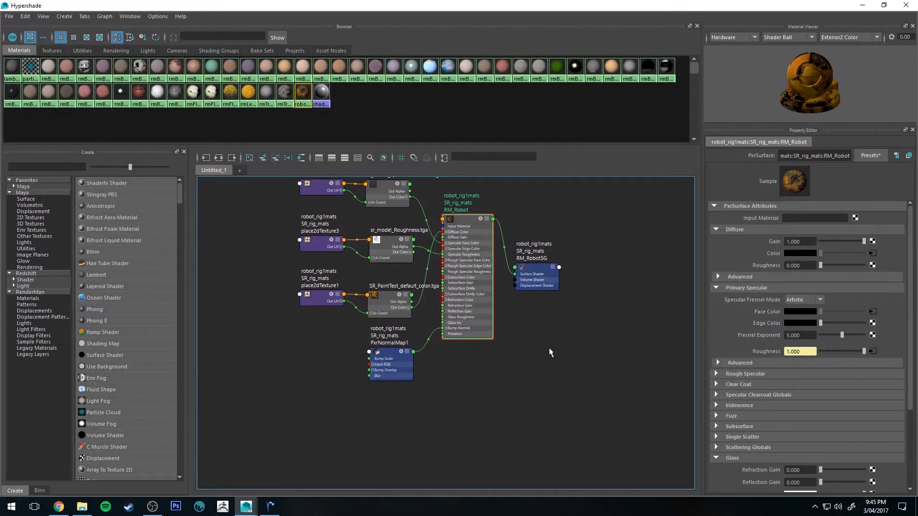
mouse_move(407, 396)
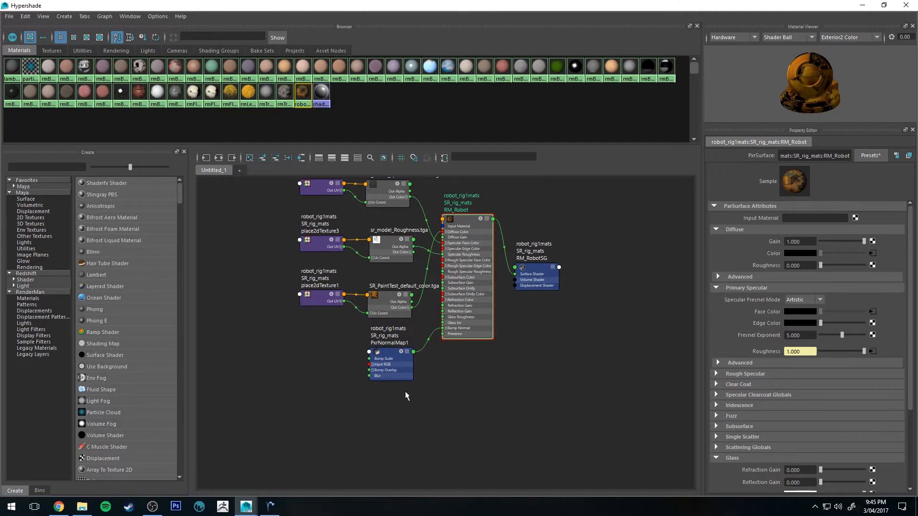
mouse_move(123, 206)
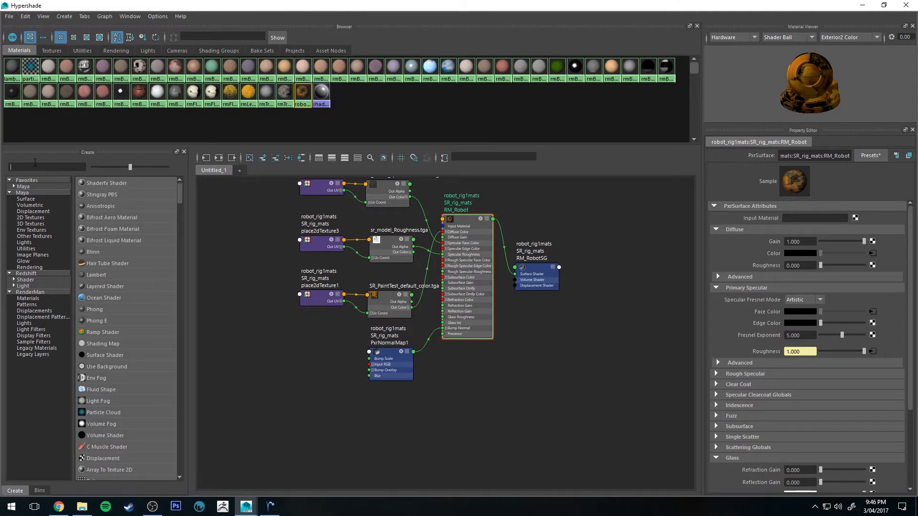
Create a PxrMatteID node and wire its Result AOV into RM_Robot's Utility Pattern[0]
type("pxrmat")
type("util")
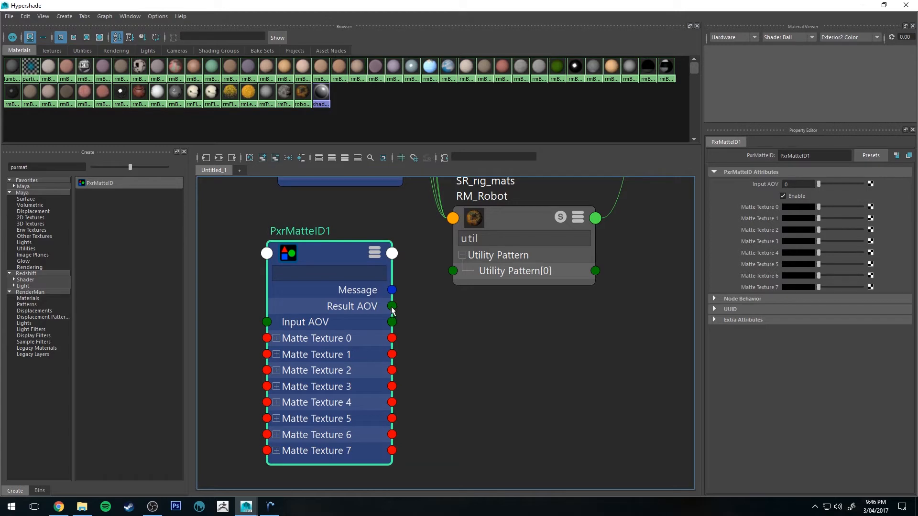
left_click_drag(392, 305, 452, 270)
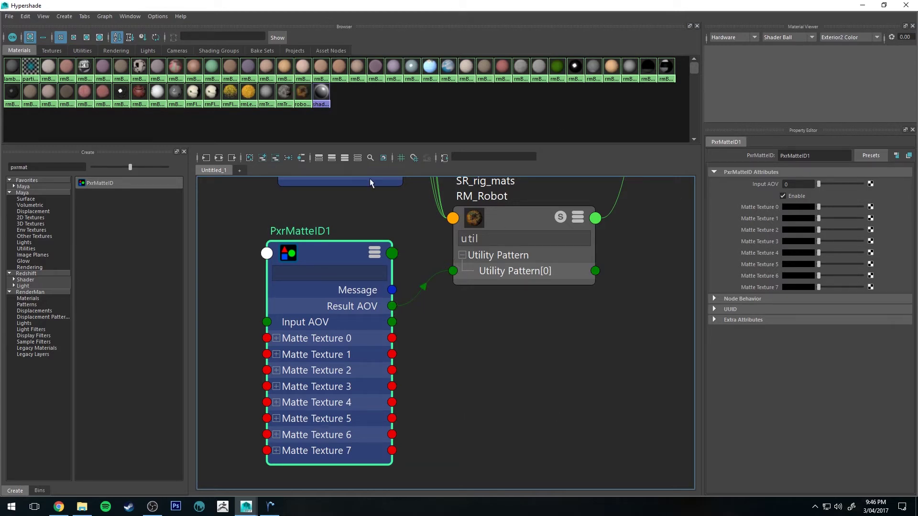
left_click(524, 238)
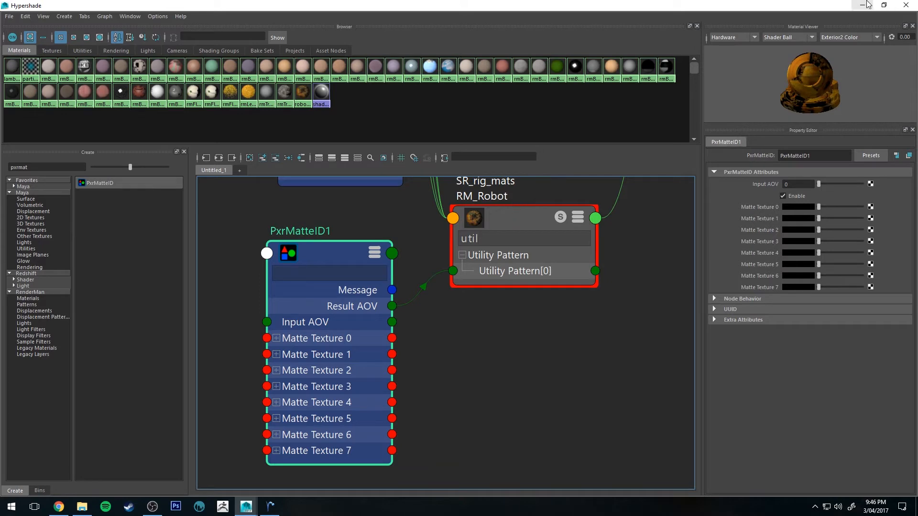
mouse_move(865, 4)
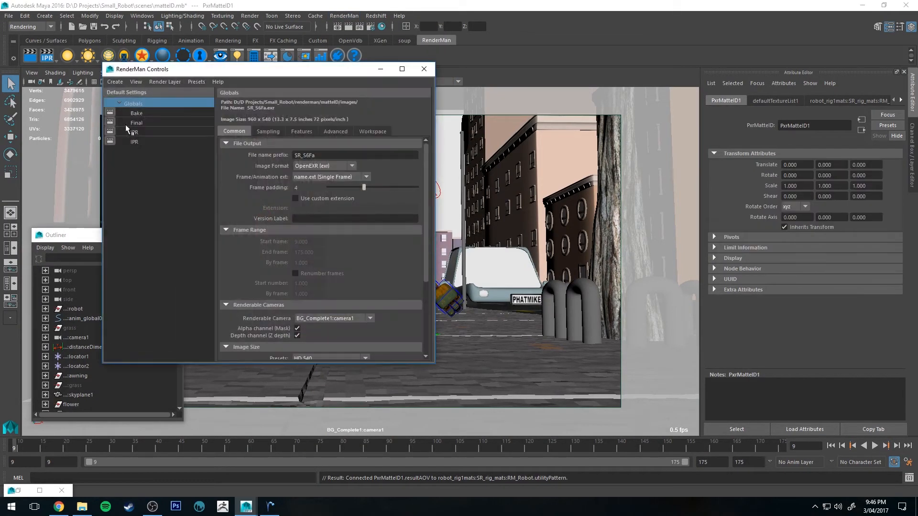
Add the color MatteID0 channel to the Final outputs beside rgbaz, then close RenderMan Controls
left_click(137, 122)
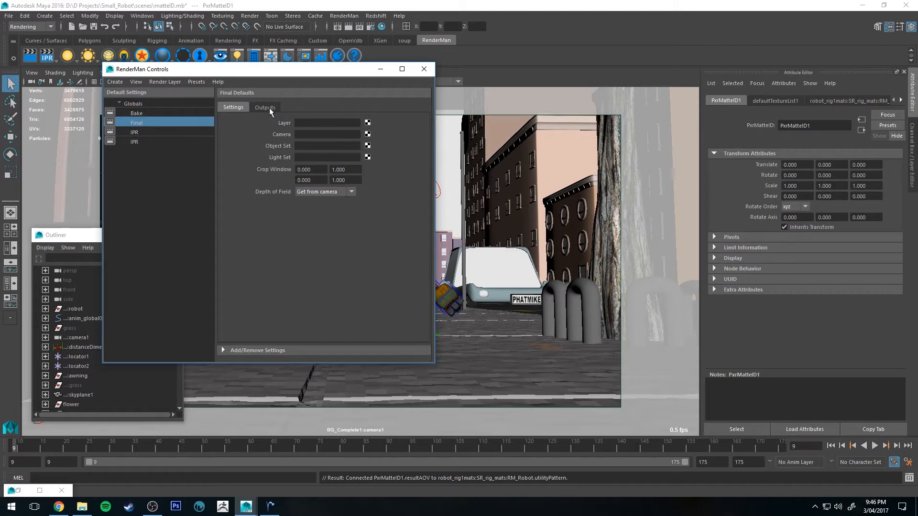
left_click(264, 107)
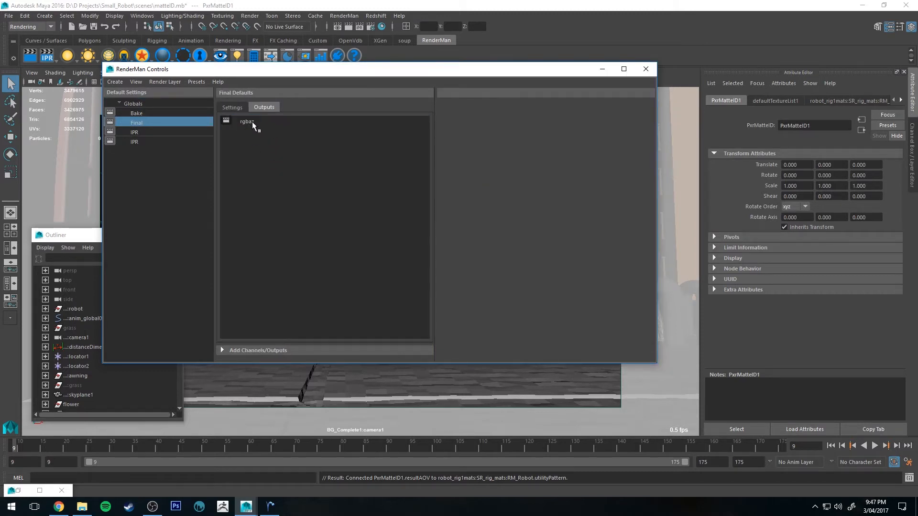
left_click(246, 121)
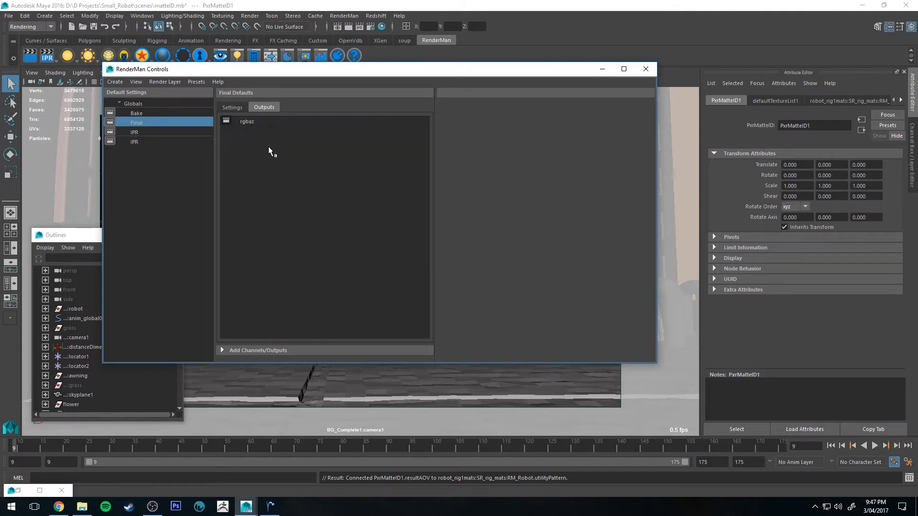
mouse_move(222, 354)
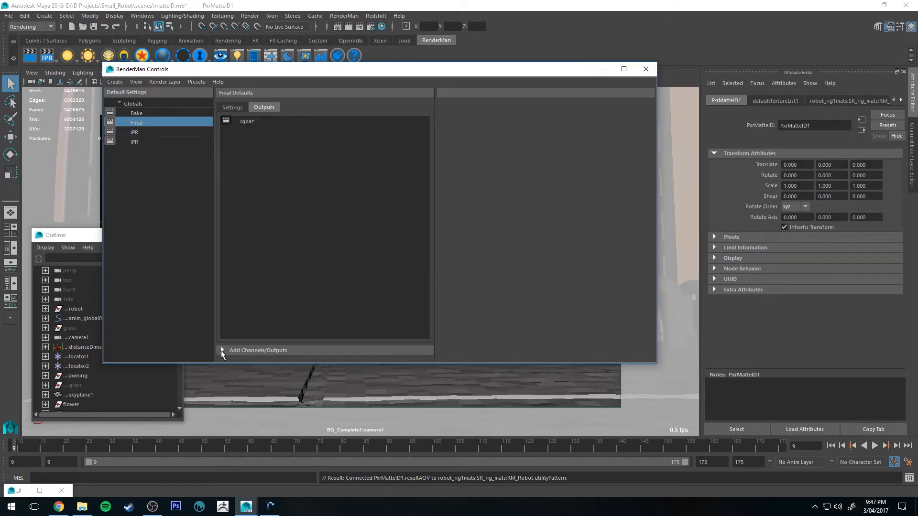
mouse_move(250, 354)
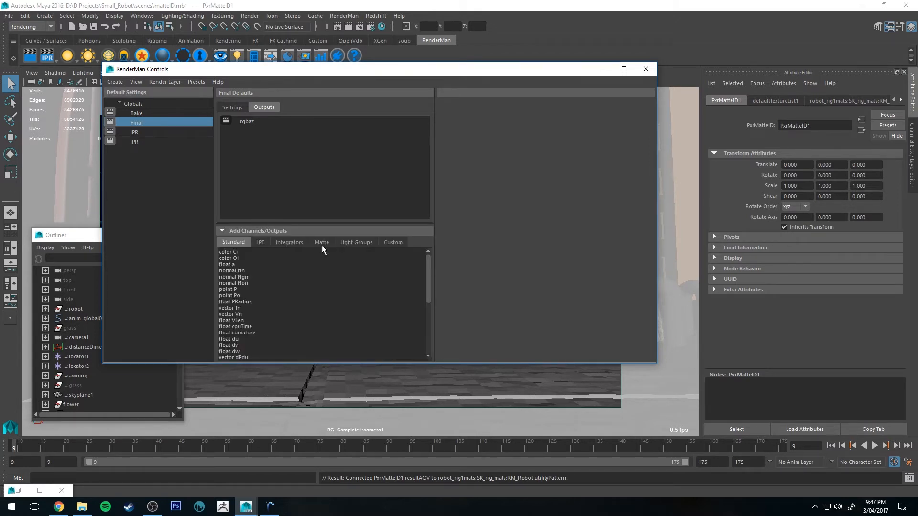
left_click(322, 242)
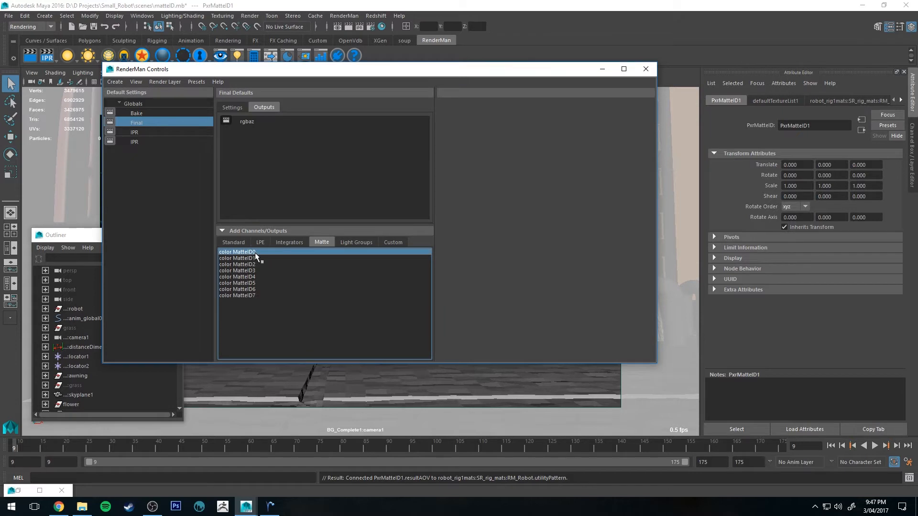
right_click(251, 252)
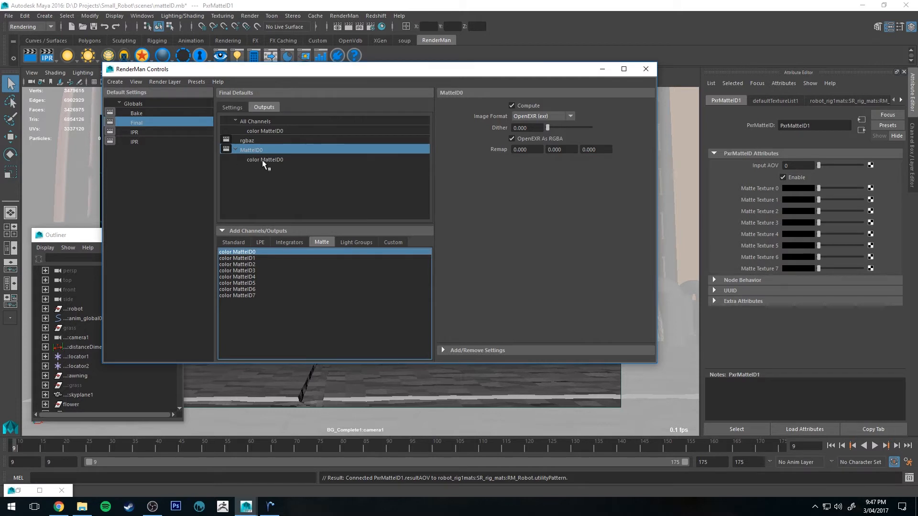
left_click(645, 69)
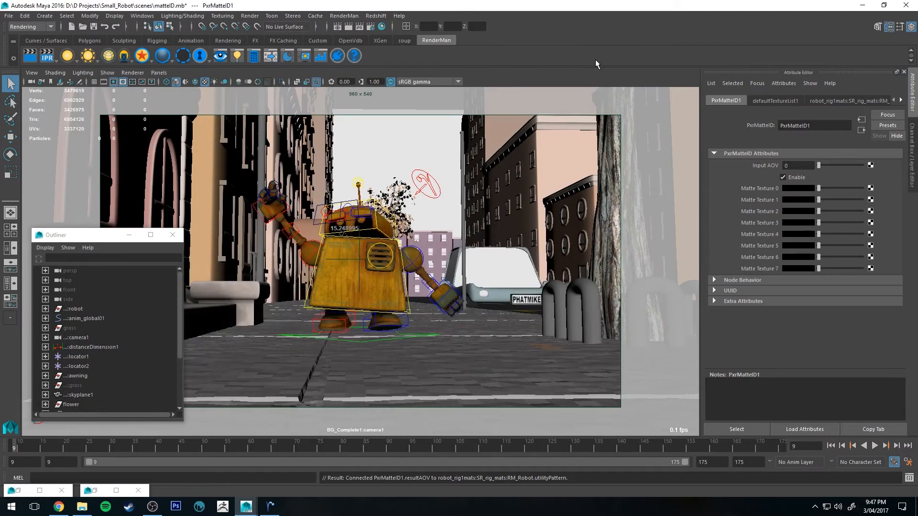
left_click(344, 16)
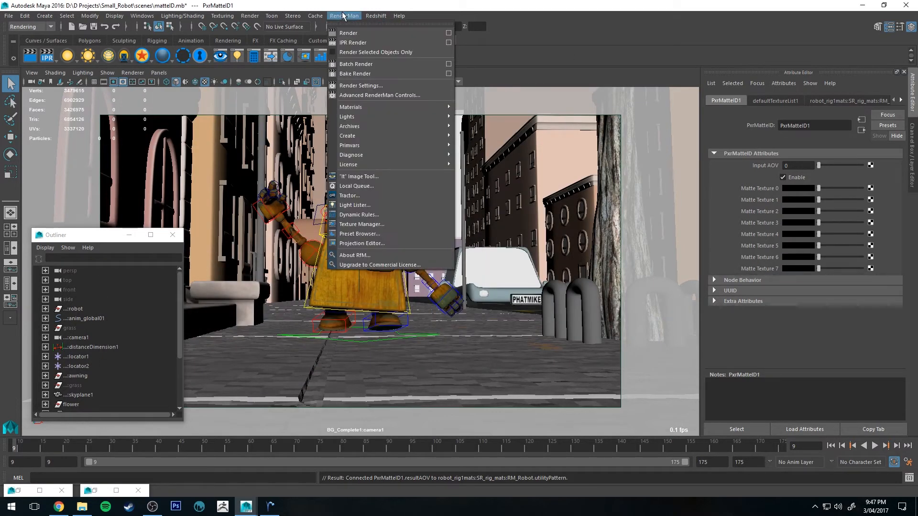
left_click(353, 42)
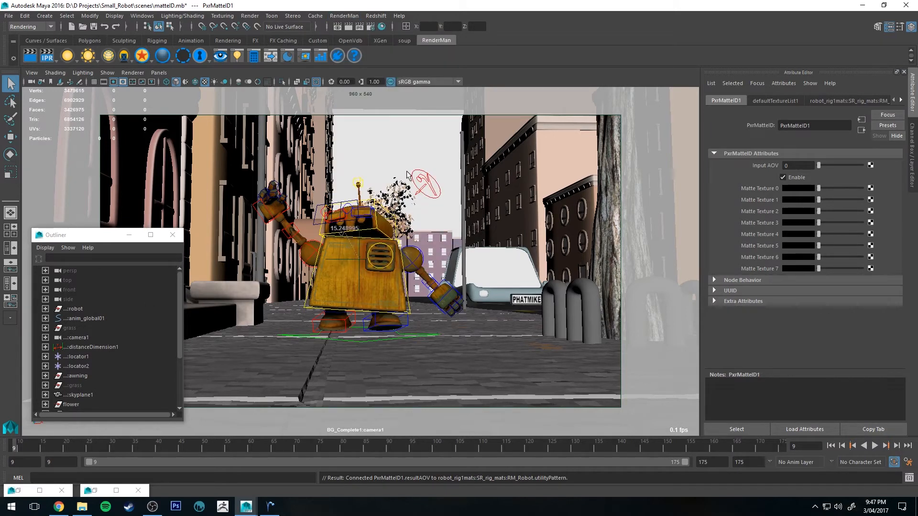
mouse_move(455, 300)
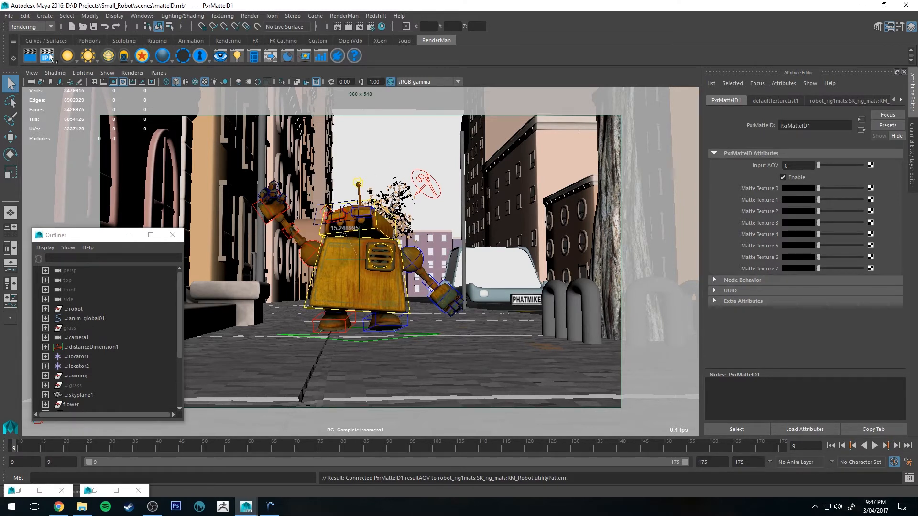
left_click(44, 55)
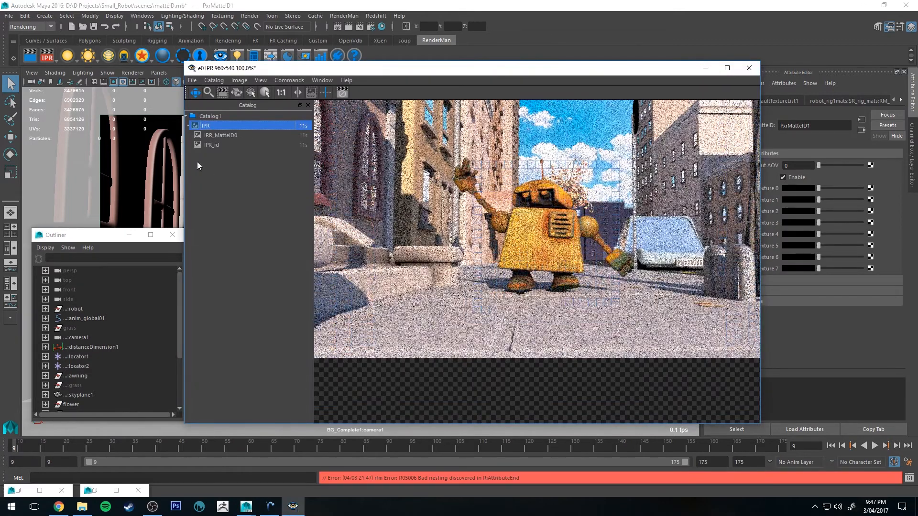
left_click(221, 135)
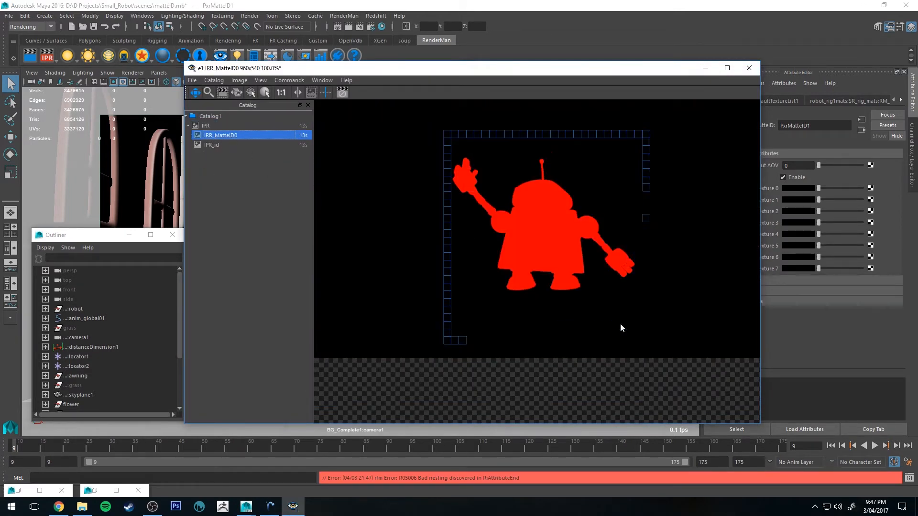
left_click(211, 145)
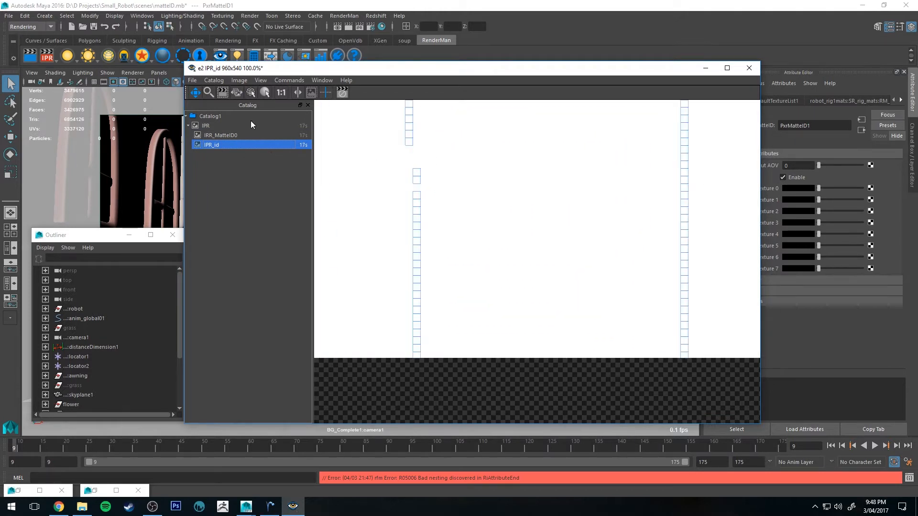
left_click(206, 125)
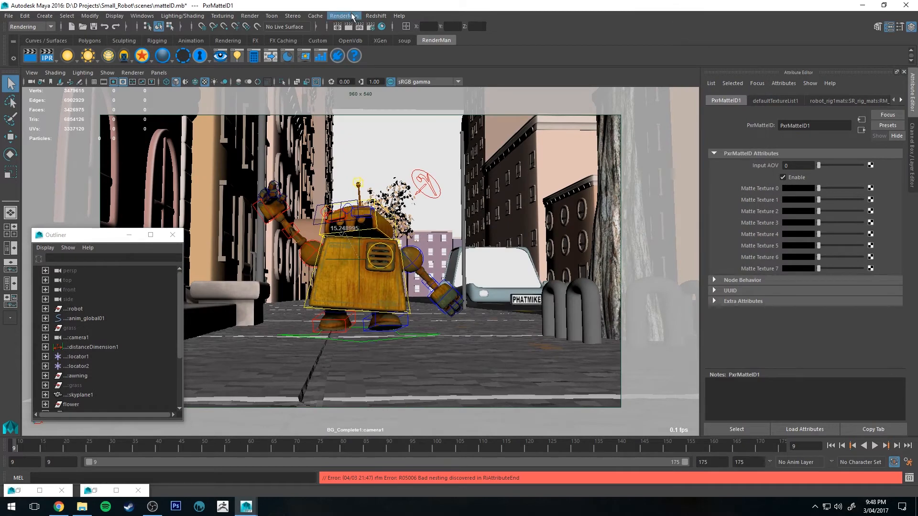
Open the RenderMan menu to start a Batch Render of the robot scene
left_click(344, 15)
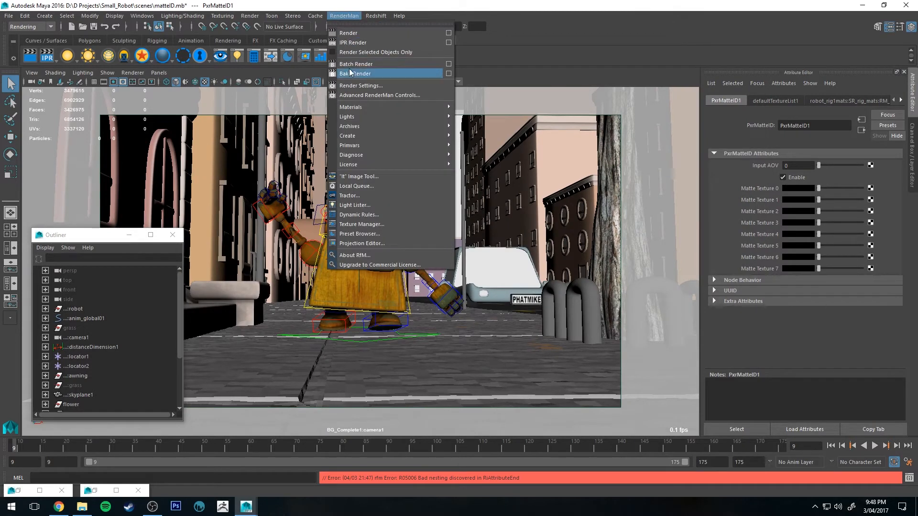
mouse_move(356, 63)
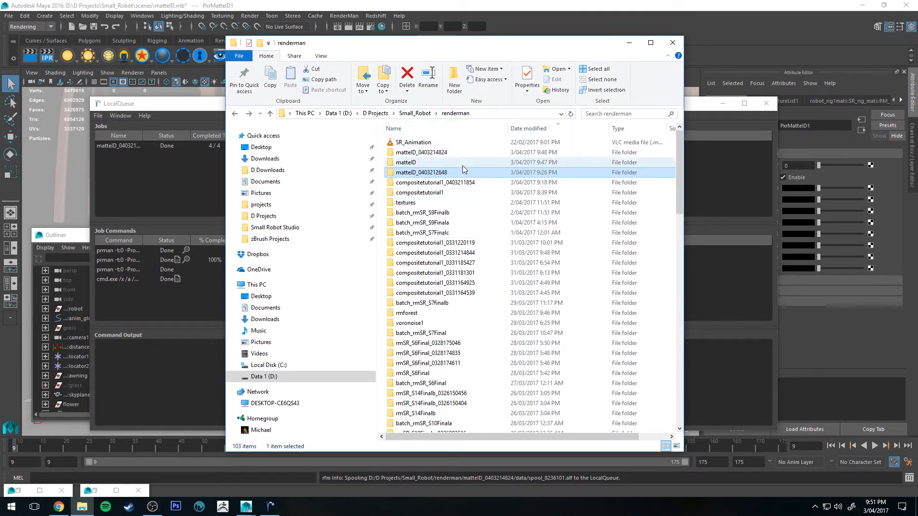
mouse_move(435, 153)
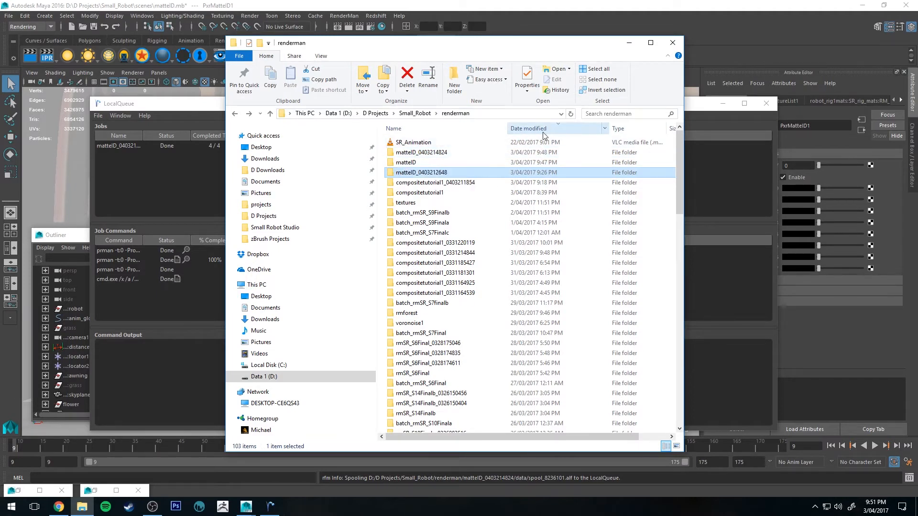
left_click(422, 152)
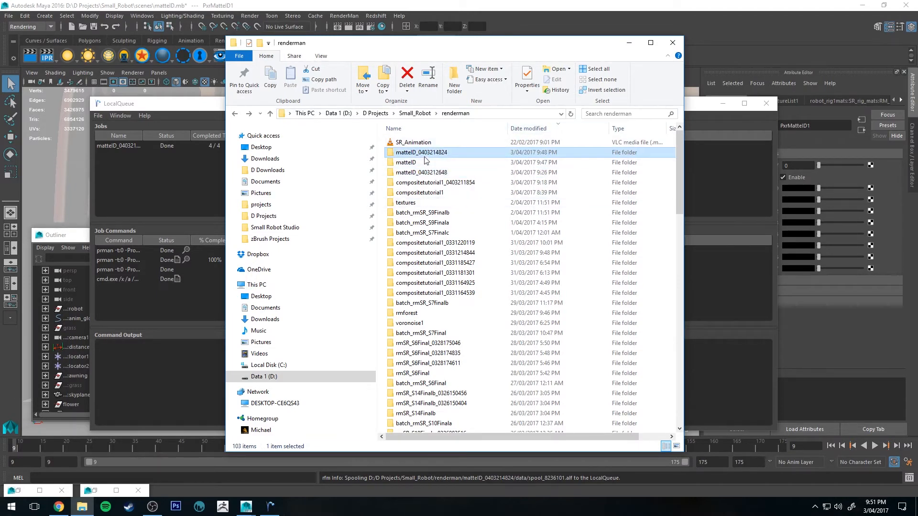
double_click(421, 152)
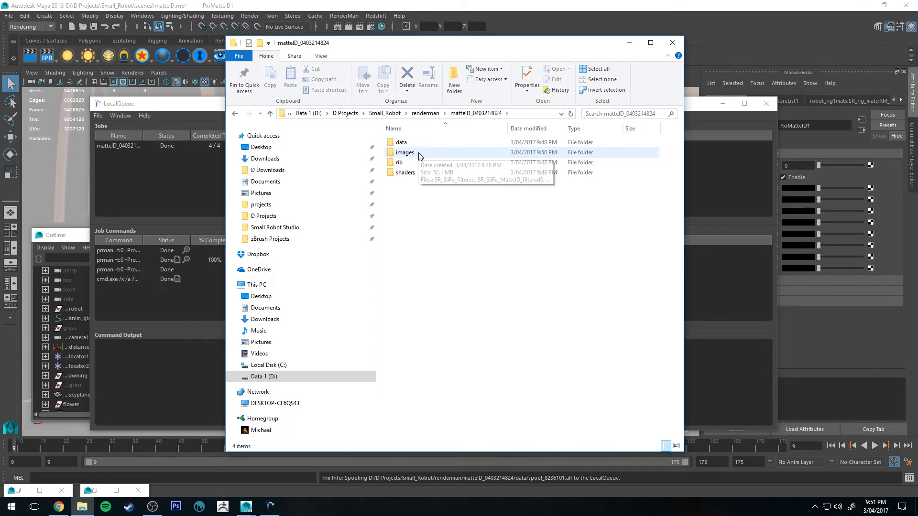
double_click(405, 152)
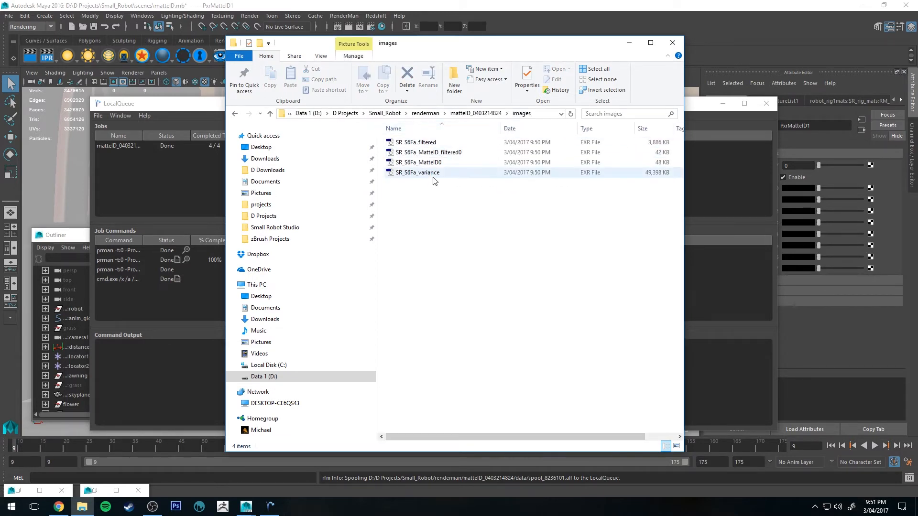
left_click(429, 152)
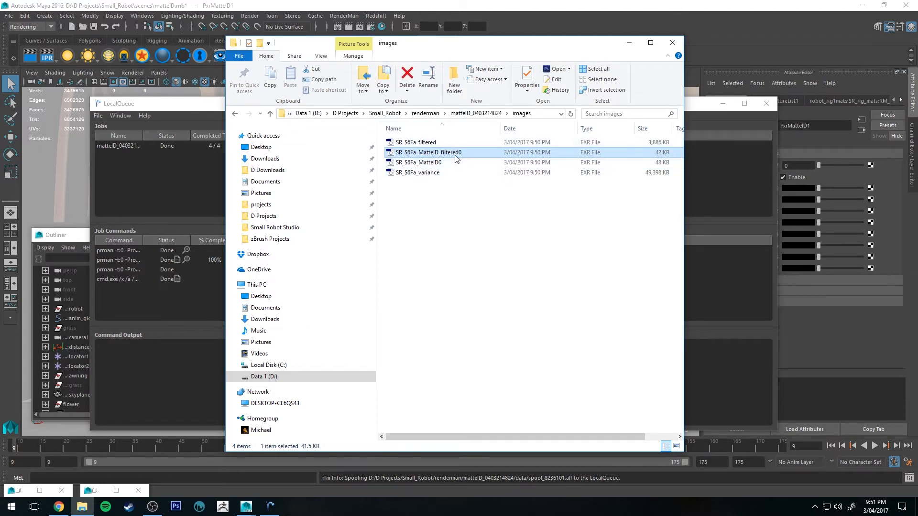
left_click(416, 142)
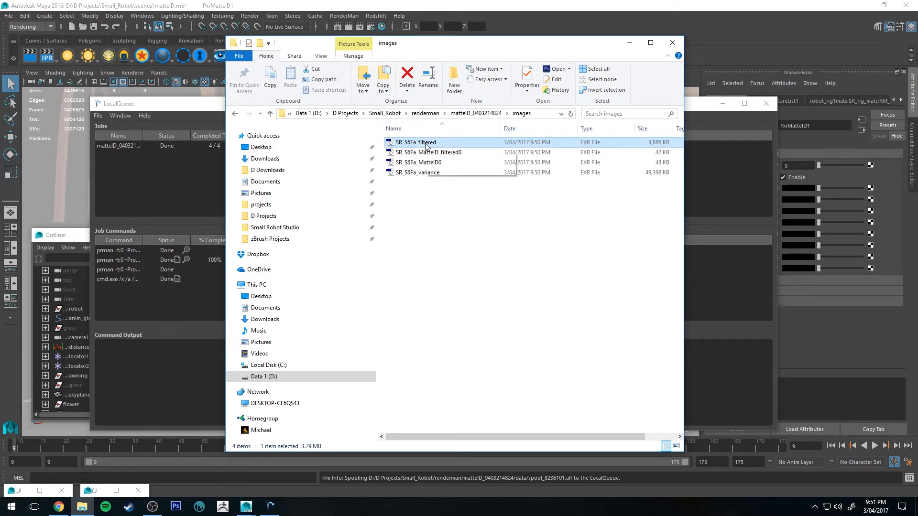
mouse_move(441, 146)
type("shuffl")
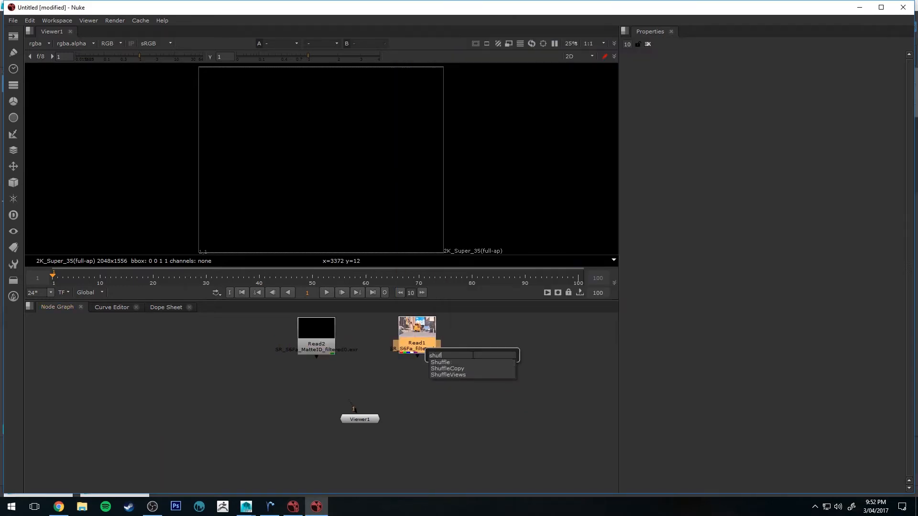
Add a Shuffle node after the beauty Read1 and pipe it into Viewer1
left_click(440, 362)
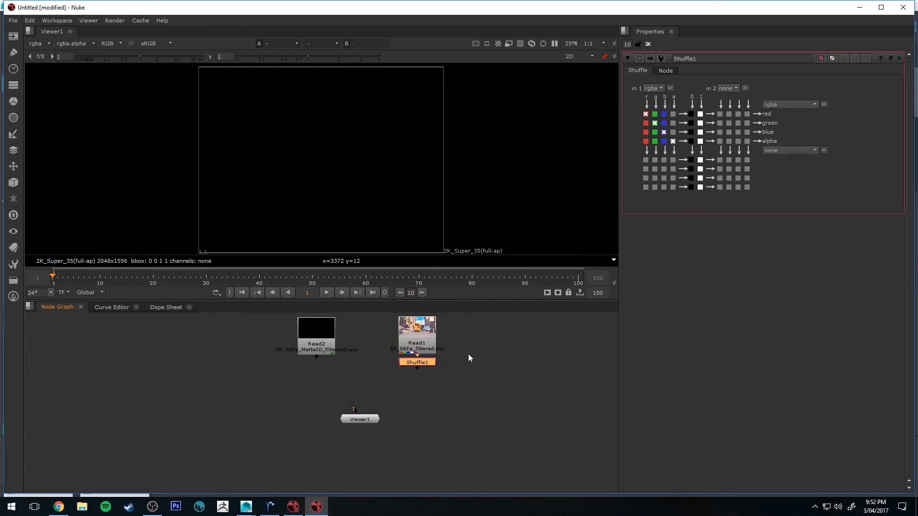
left_click_drag(417, 362, 408, 375)
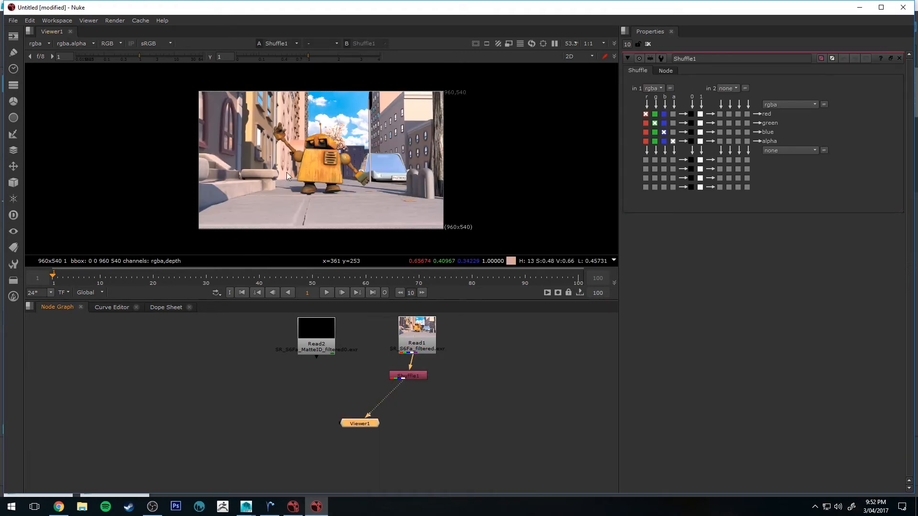
mouse_move(378, 396)
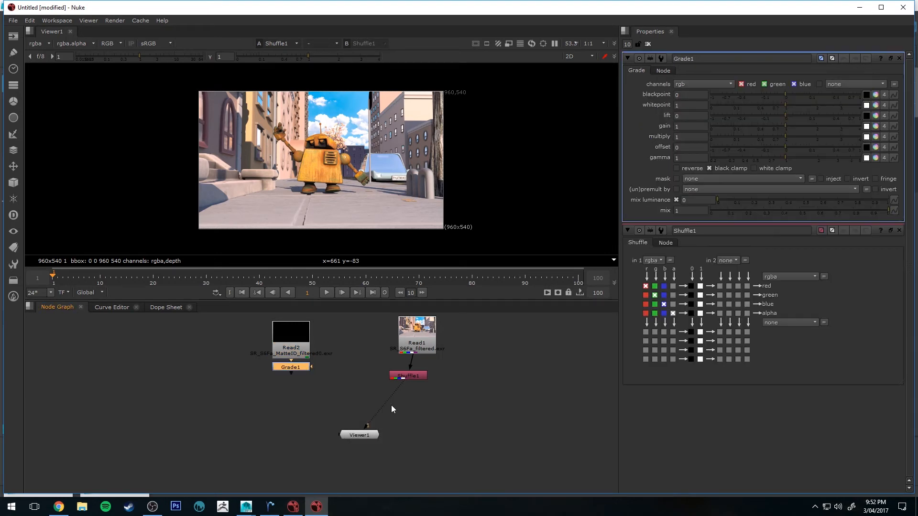
Insert Grade1 between Shuffle1 and Viewer1, masked by the MatteID0.red channel
left_click_drag(290, 367, 295, 377)
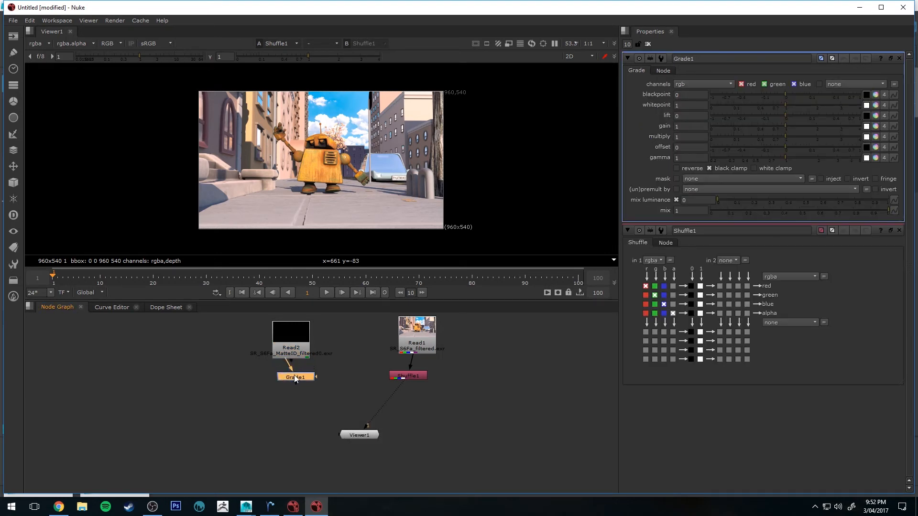
left_click_drag(295, 377, 381, 398)
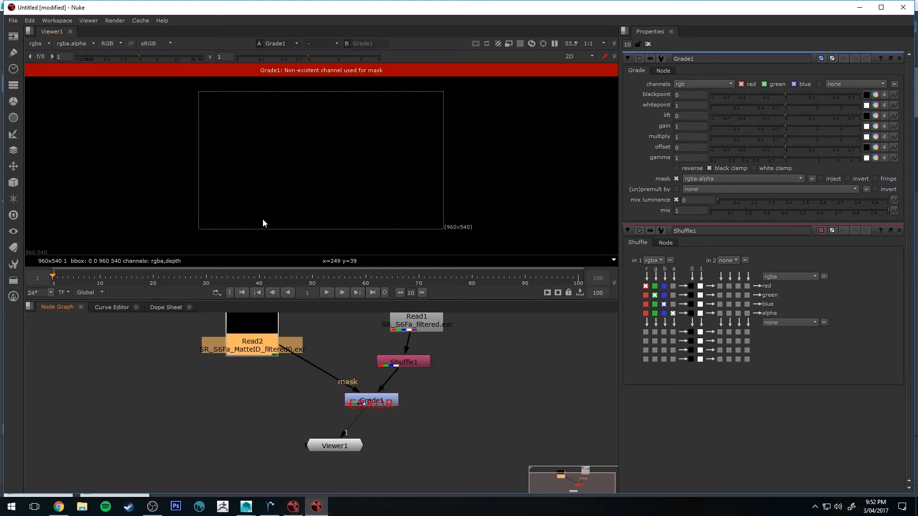
mouse_move(388, 401)
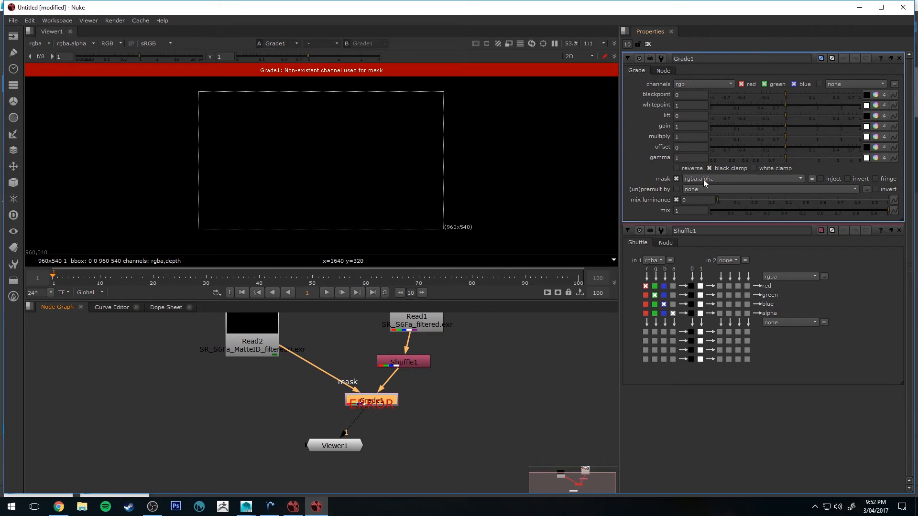
left_click(740, 178)
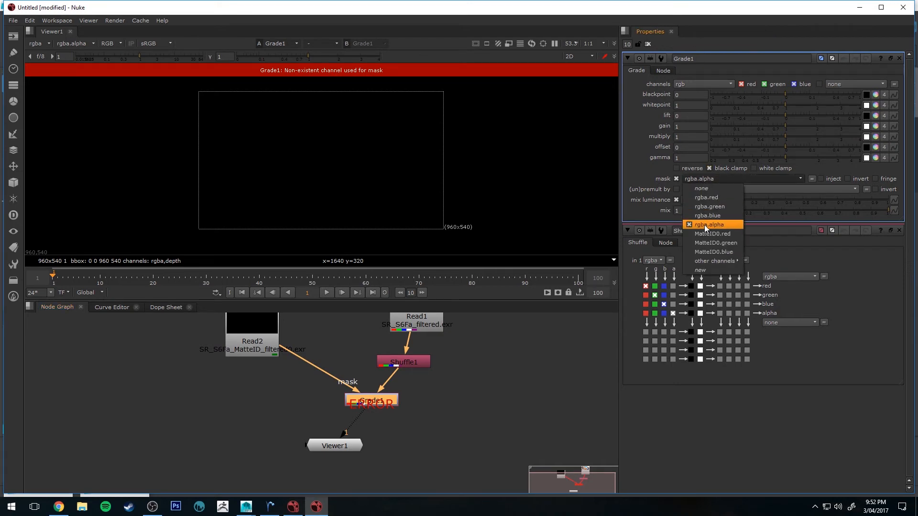
left_click(713, 234)
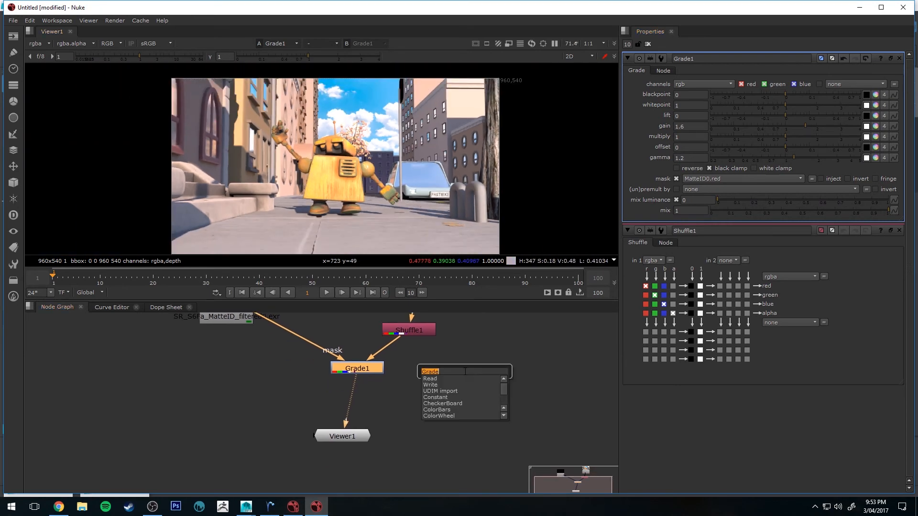
Add a HueCorrect masked by MatteID0.red and raise saturation for orange and red-orange hues
type("HueCorrect")
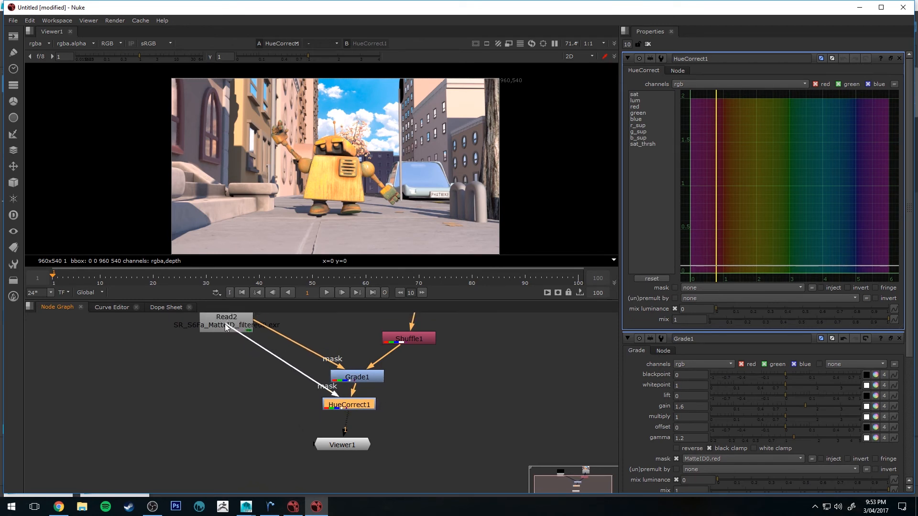
left_click(740, 287)
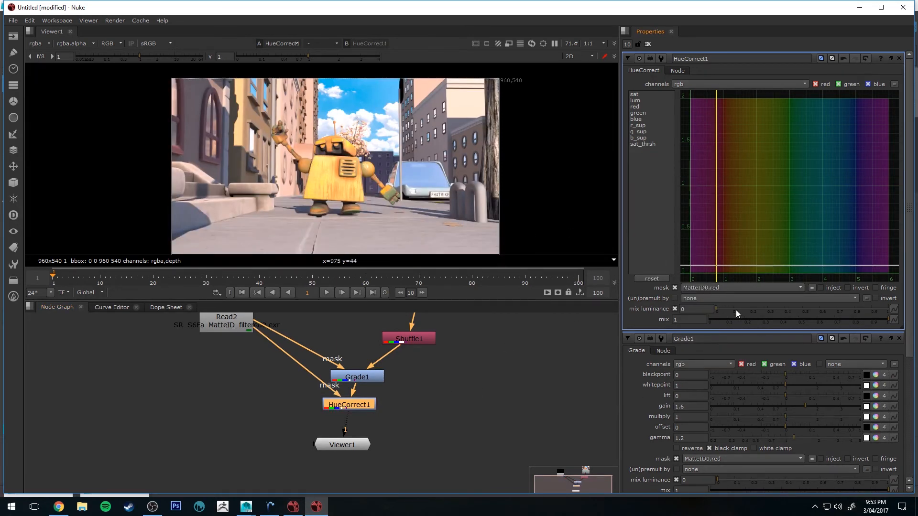
left_click(634, 94)
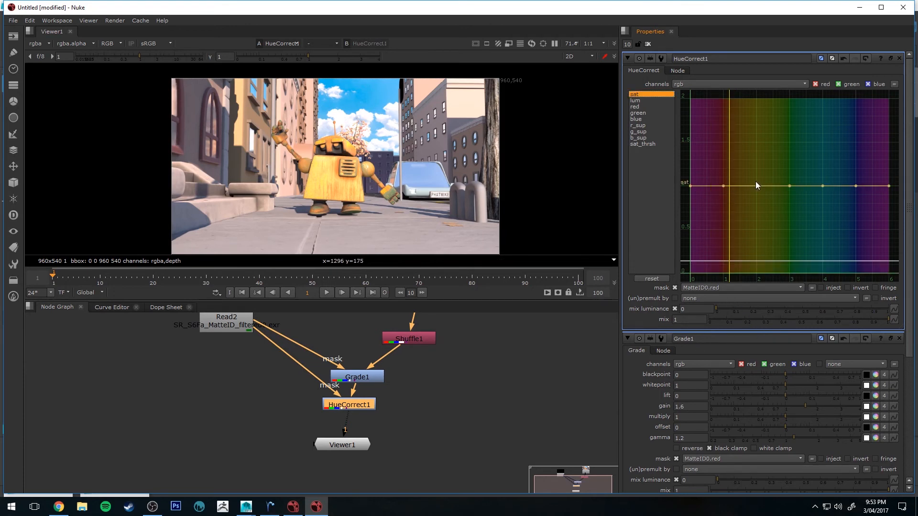
left_click_drag(767, 186, 767, 146)
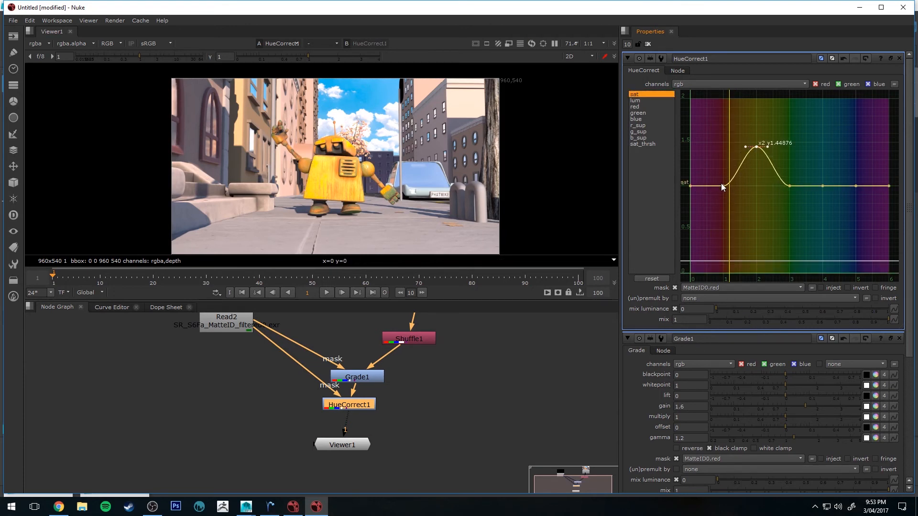
left_click_drag(745, 147, 712, 133)
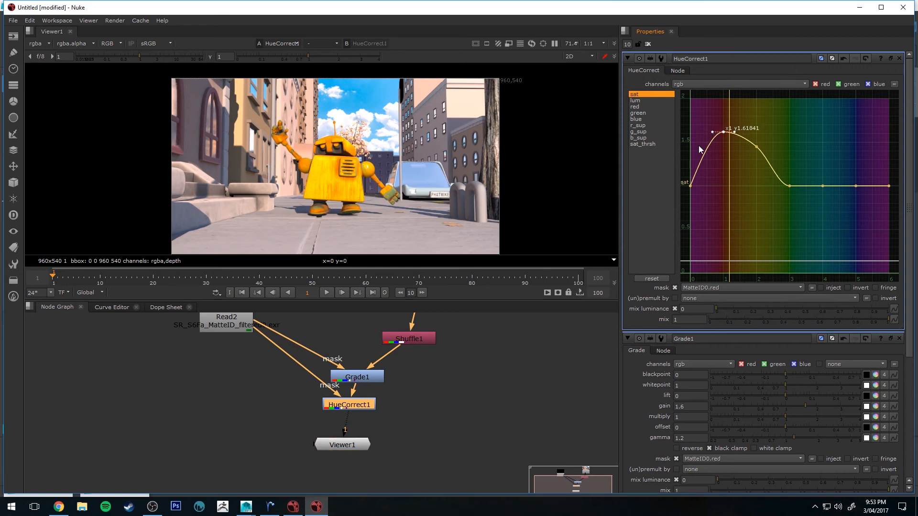
left_click(638, 112)
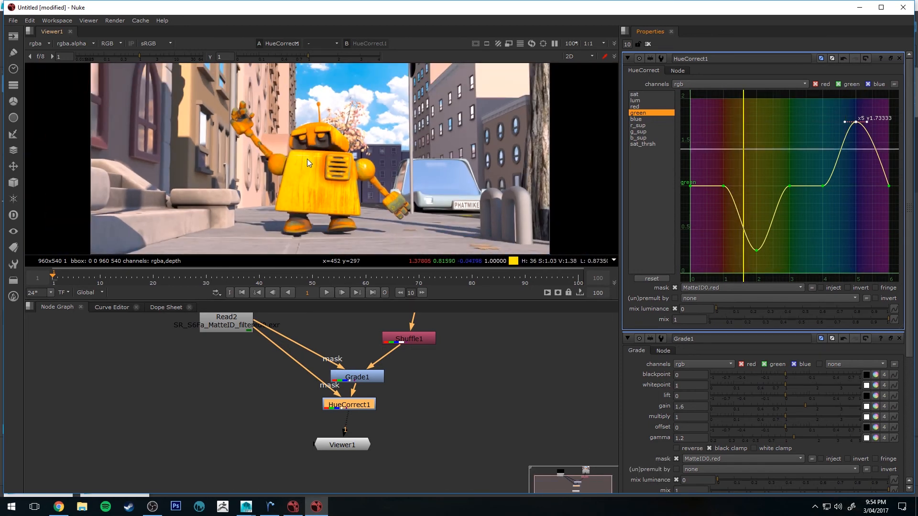
mouse_move(302, 170)
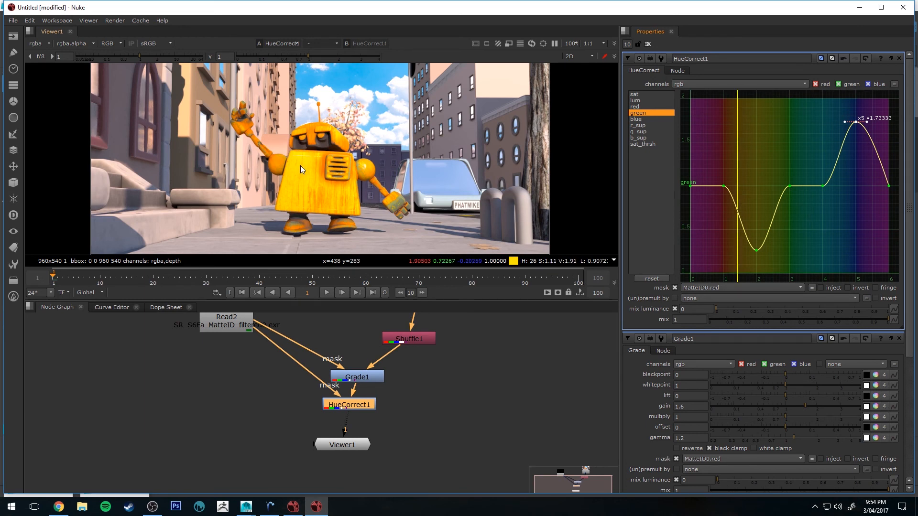